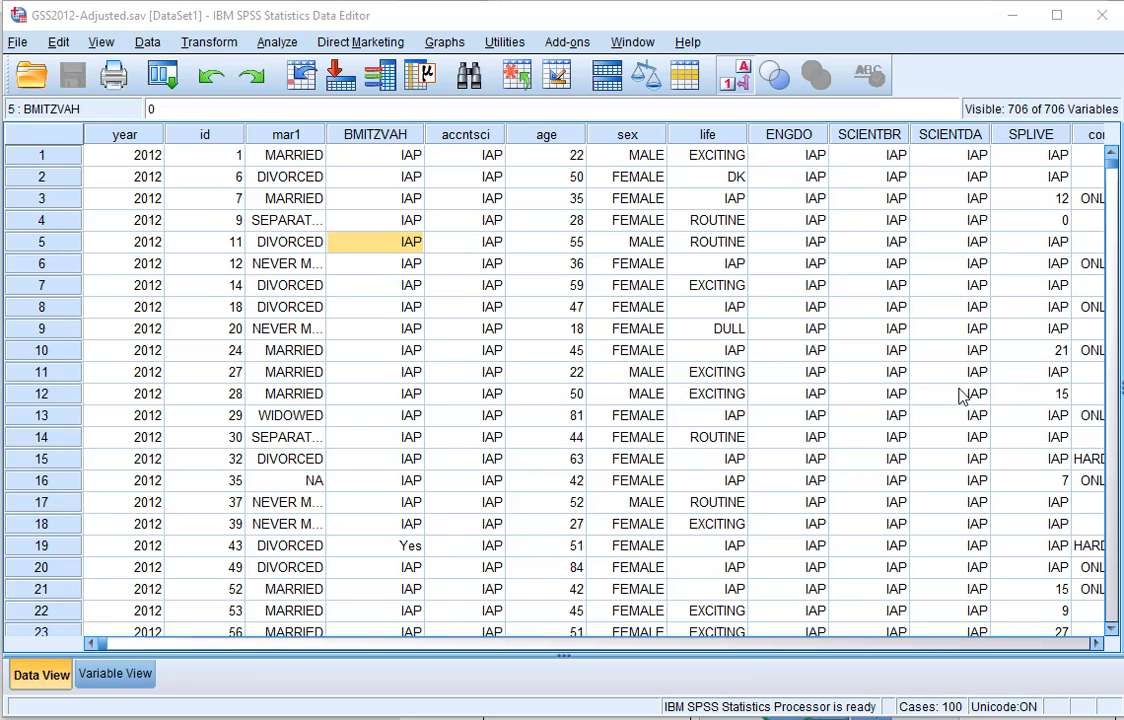
# Step: Launch the Chart Builder from the Graphs menu on the GSS2012 data
pyautogui.click(444, 42)
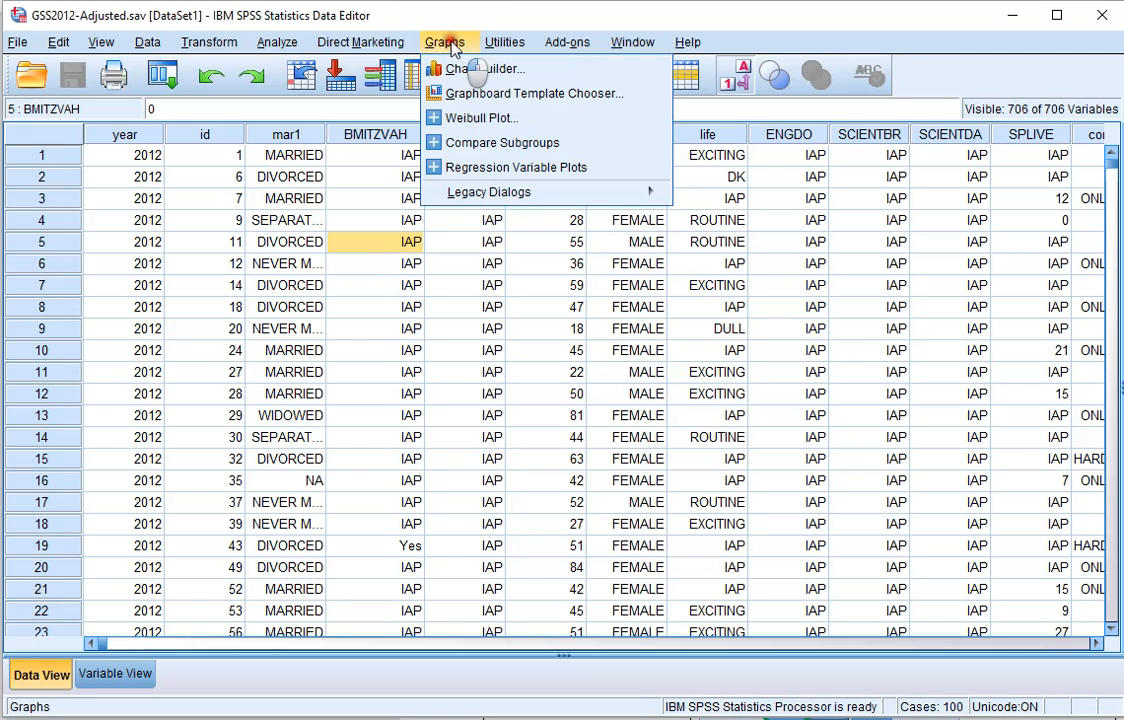
pyautogui.click(486, 68)
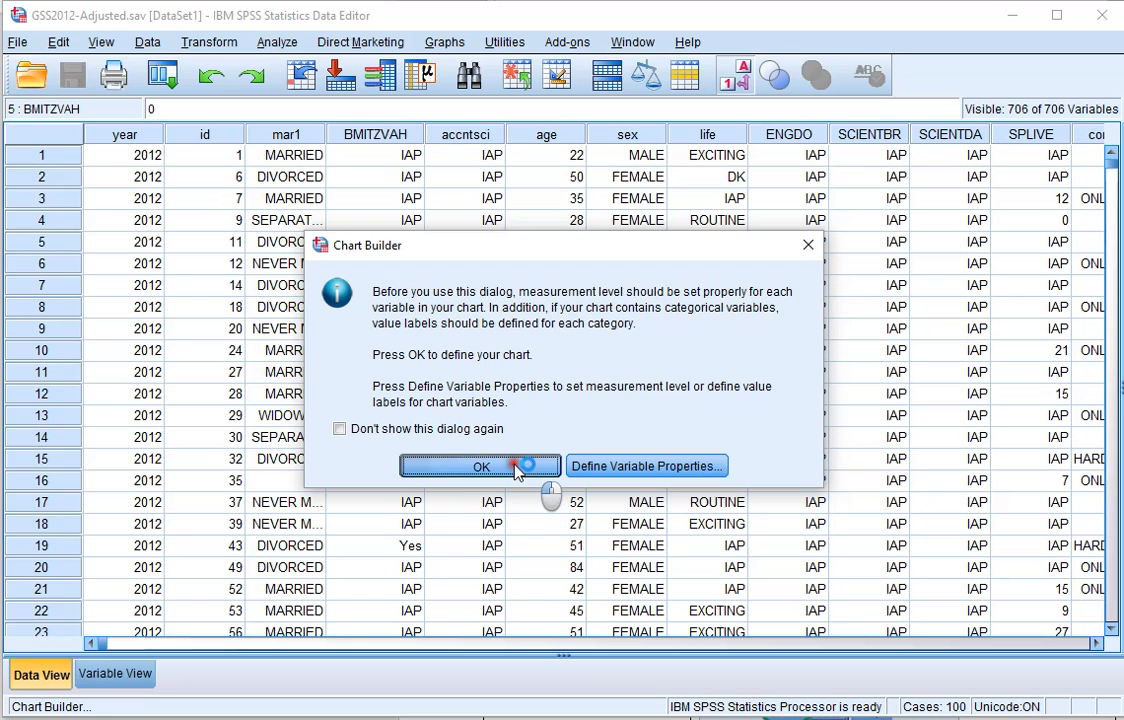
# Step: Dismiss the measurement-level notice and start a Clustered Bar chart from the Bar gallery
pyautogui.click(480, 468)
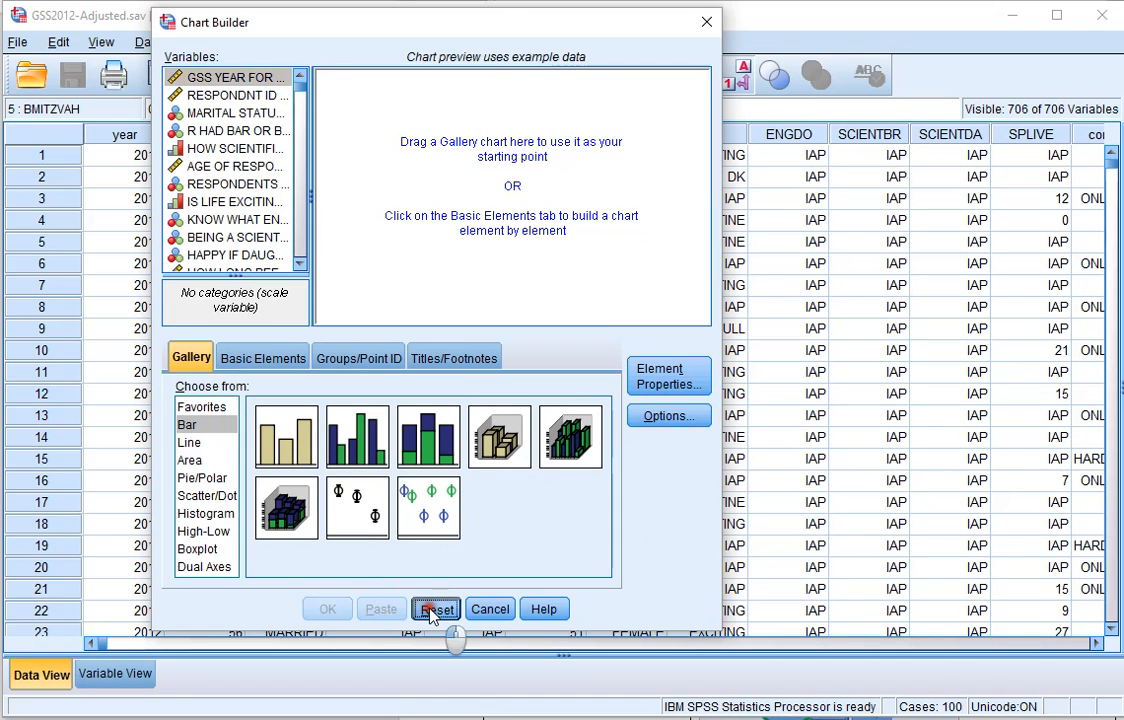
pyautogui.moveTo(448, 348)
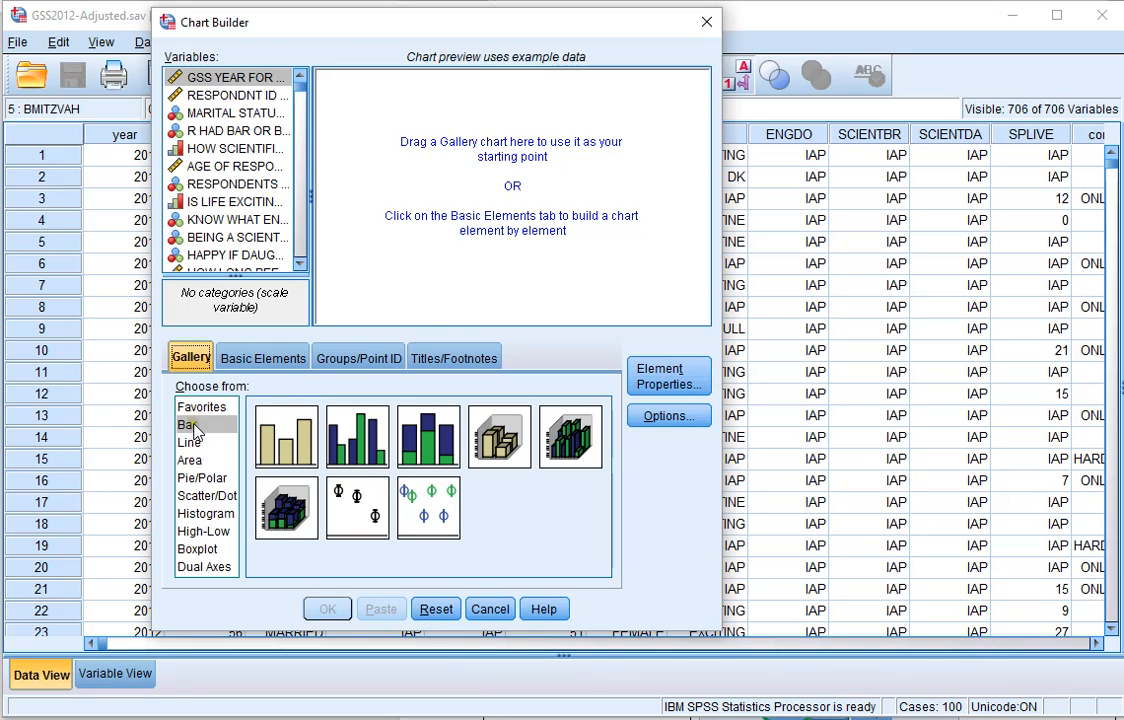
pyautogui.click(190, 424)
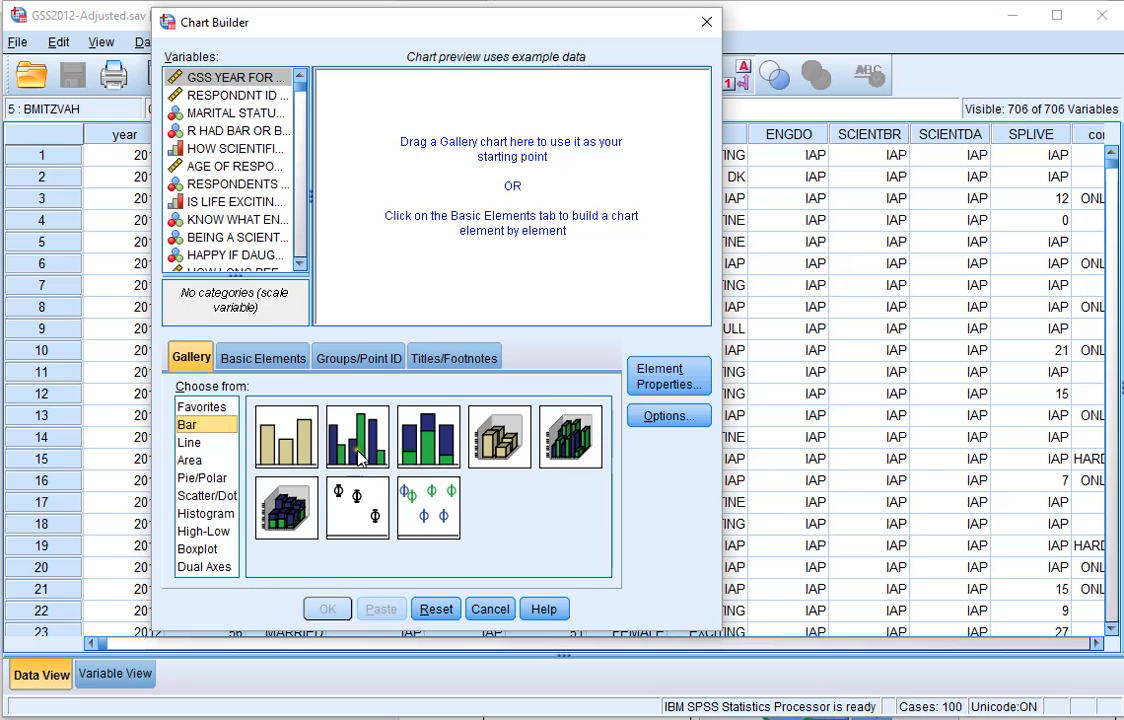
pyautogui.moveTo(356, 436)
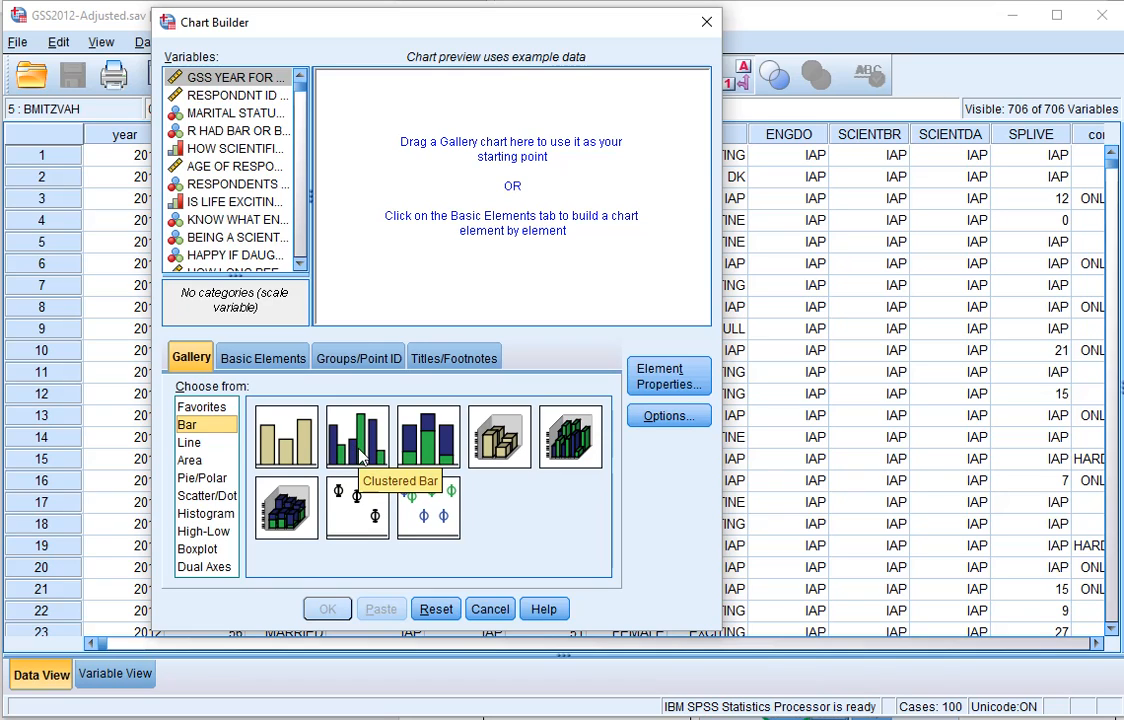
pyautogui.moveTo(356, 436); pyautogui.dragTo(464, 216)
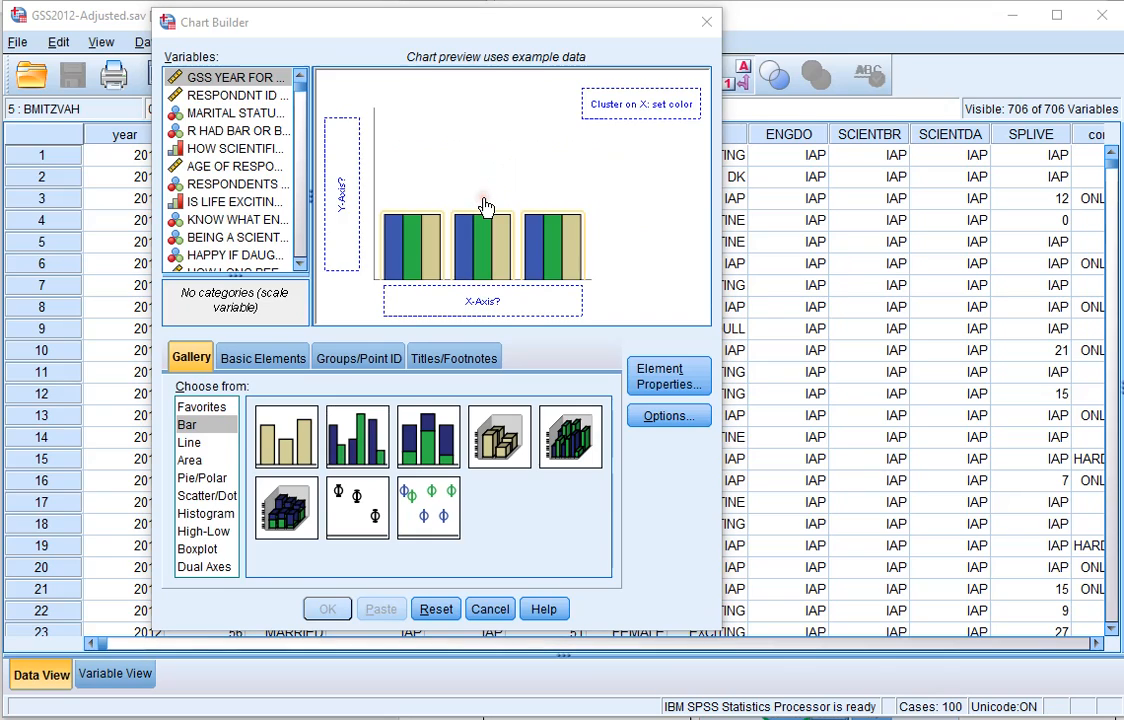
pyautogui.moveTo(596, 124)
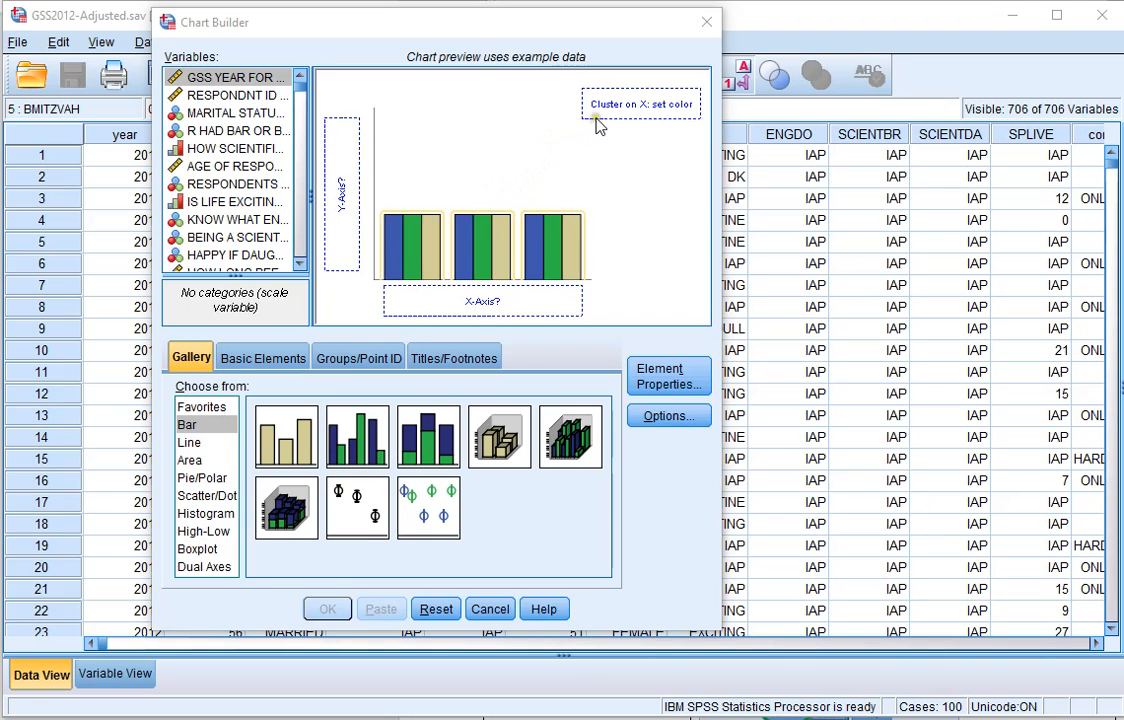
pyautogui.moveTo(676, 112)
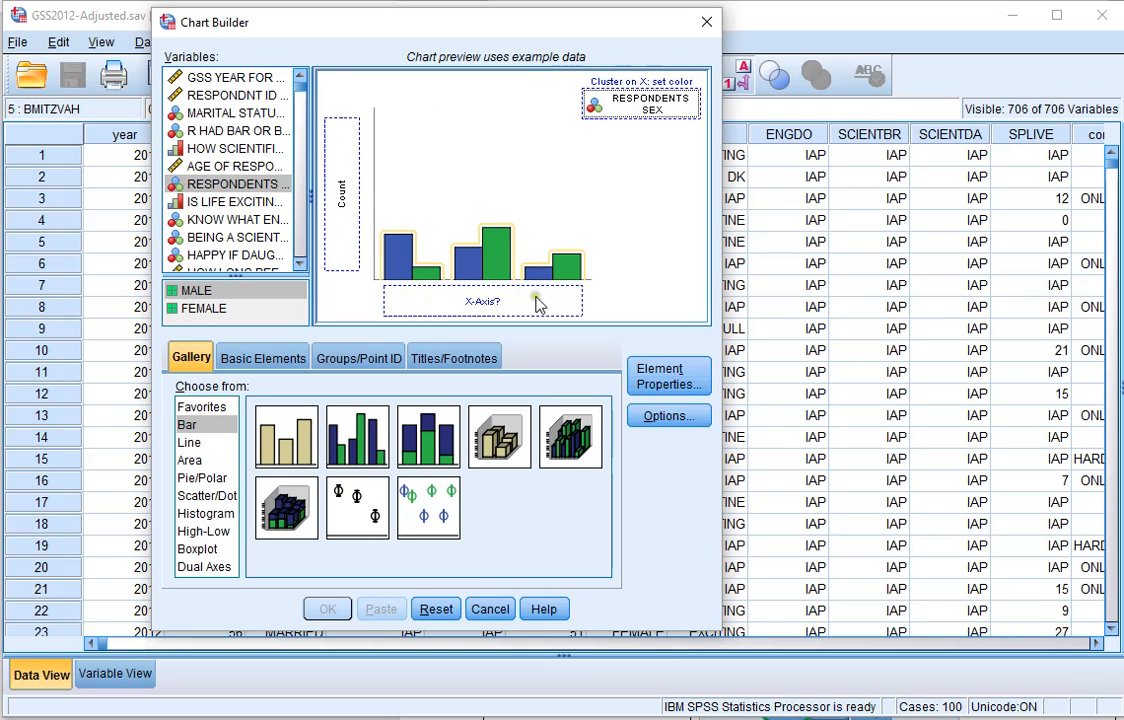
# Step: Place Marital Status on the x-axis and bring up the bars' Element Properties
pyautogui.click(228, 112)
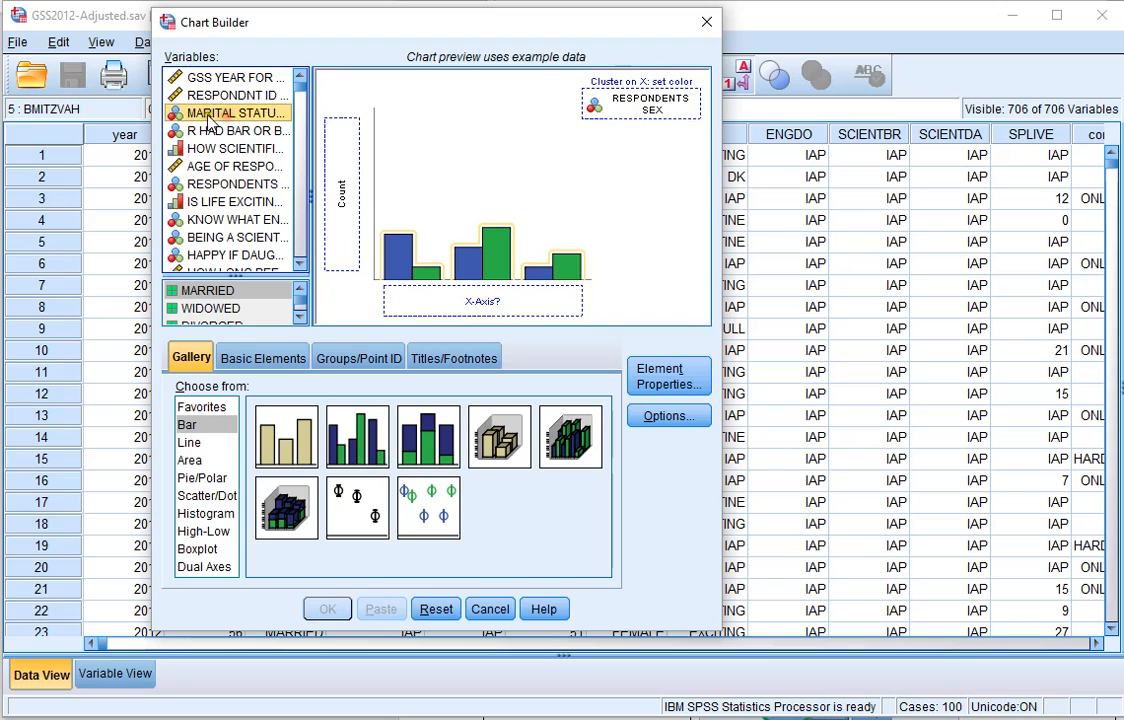
pyautogui.moveTo(228, 112); pyautogui.dragTo(482, 302)
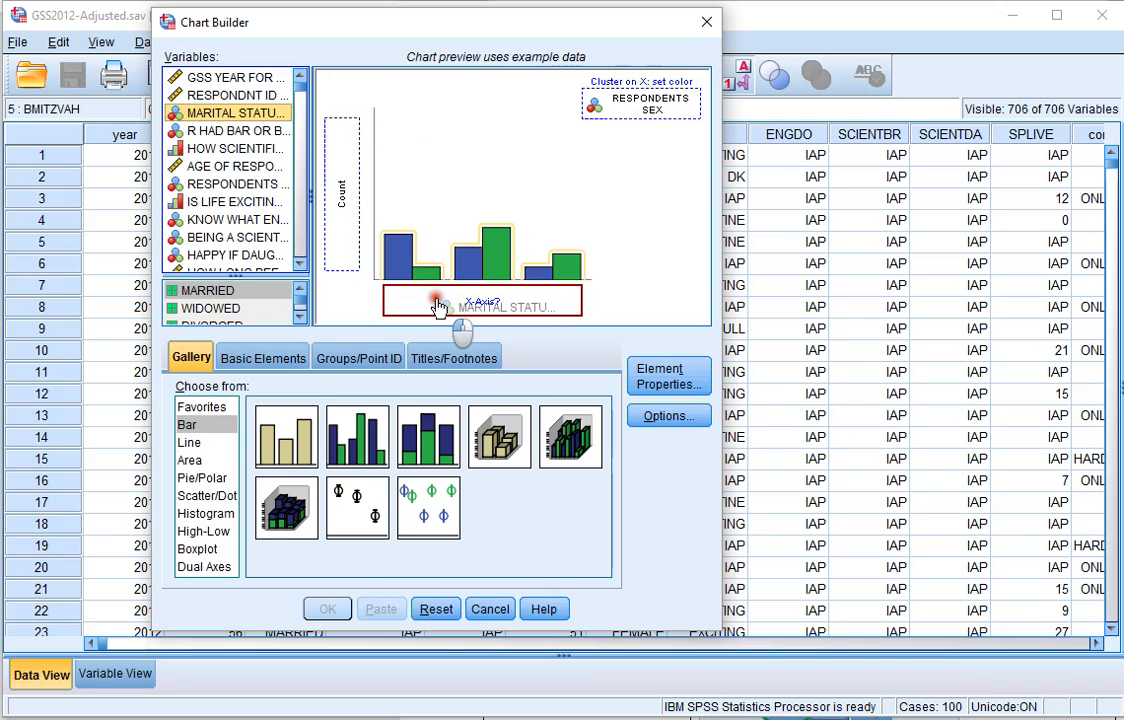
pyautogui.moveTo(228, 112); pyautogui.dragTo(490, 304)
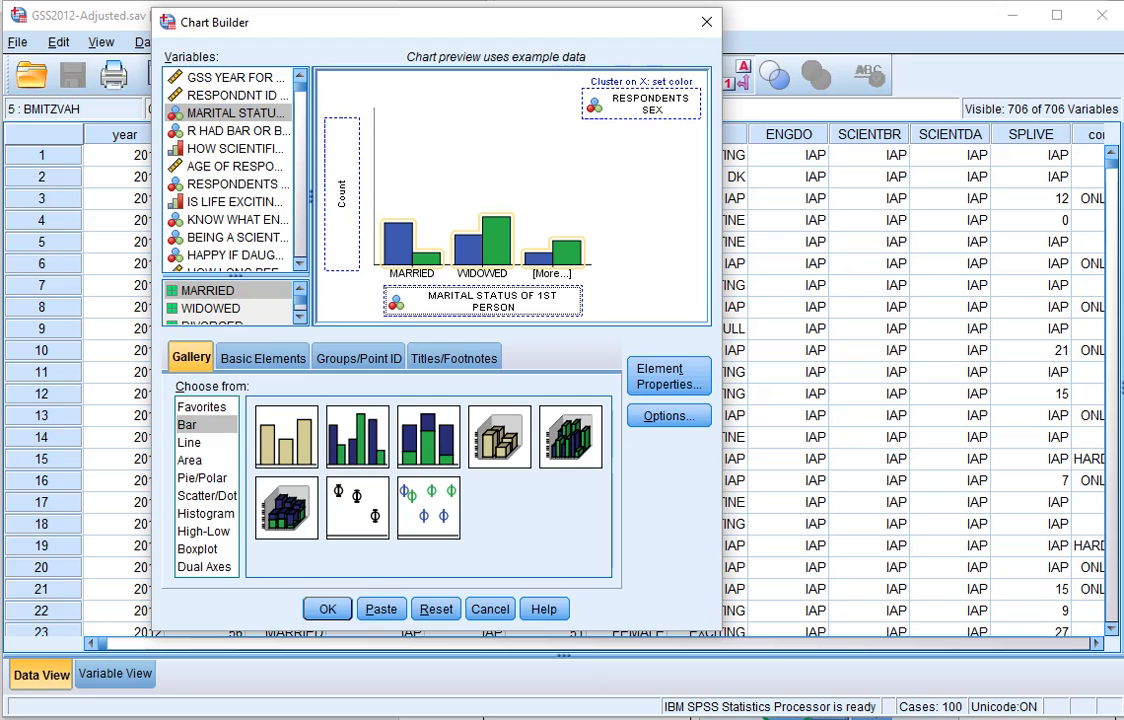
pyautogui.click(668, 376)
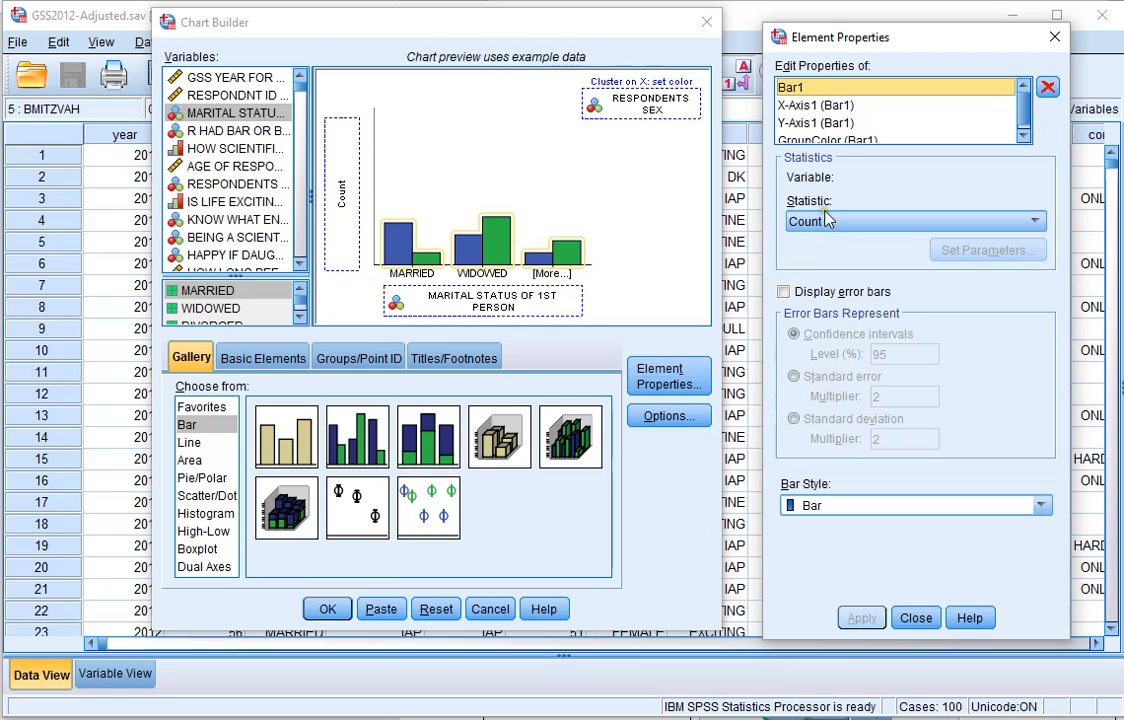
# Step: Change the bar statistic from Count to Percentage and reach its denominator parameters
pyautogui.click(1036, 220)
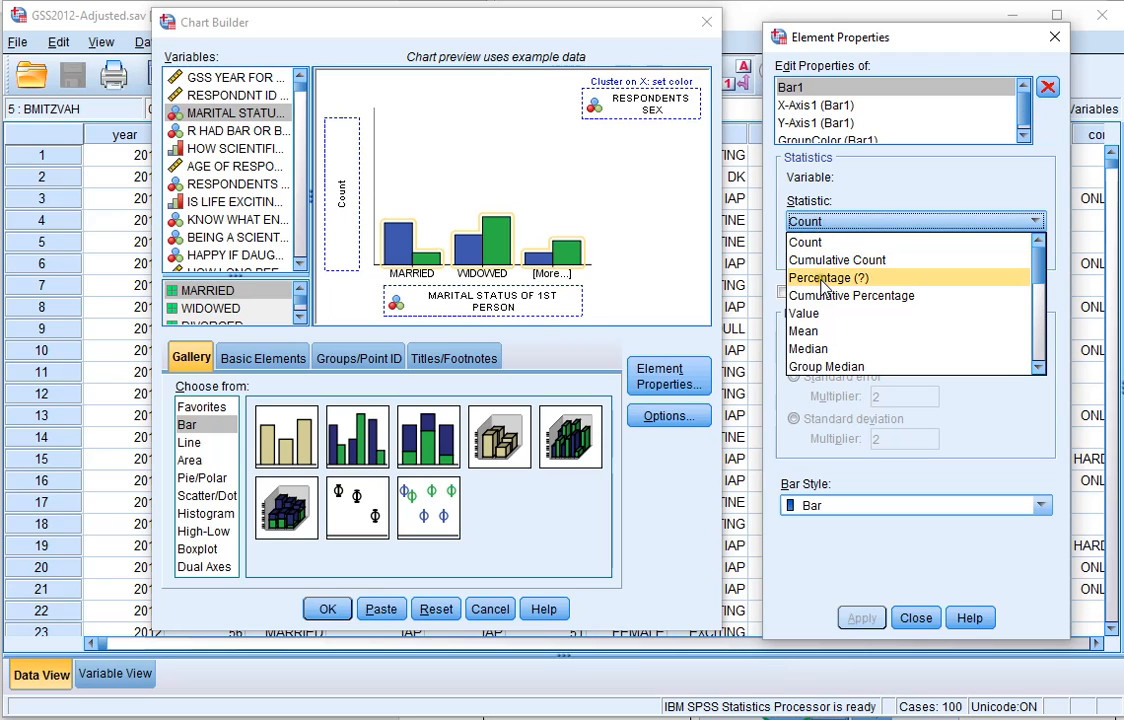
pyautogui.click(828, 276)
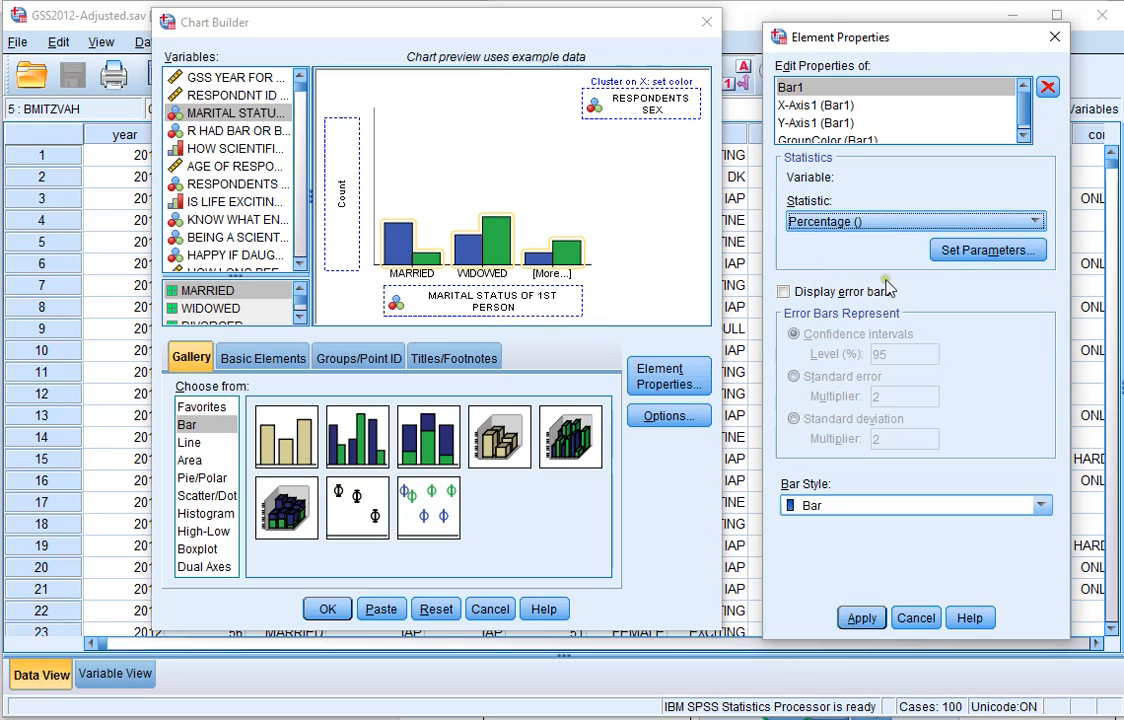
pyautogui.click(988, 250)
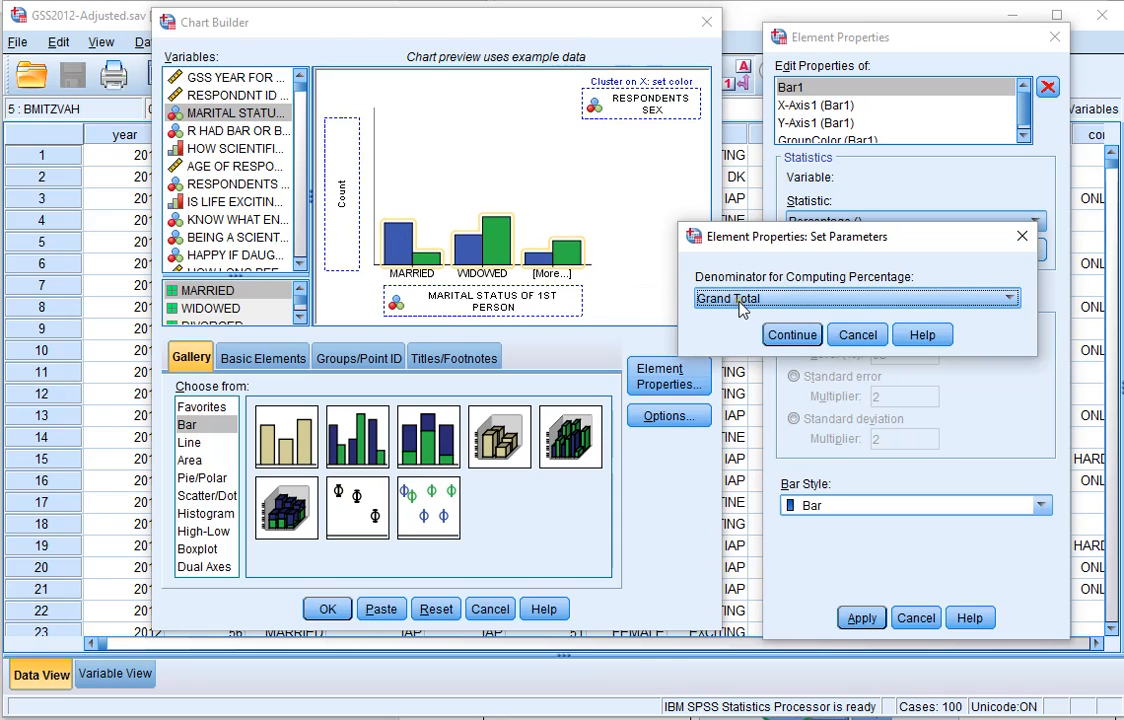
# Step: Set the percentage denominator to Total For Each Legend Variable Category and apply it
pyautogui.click(1008, 298)
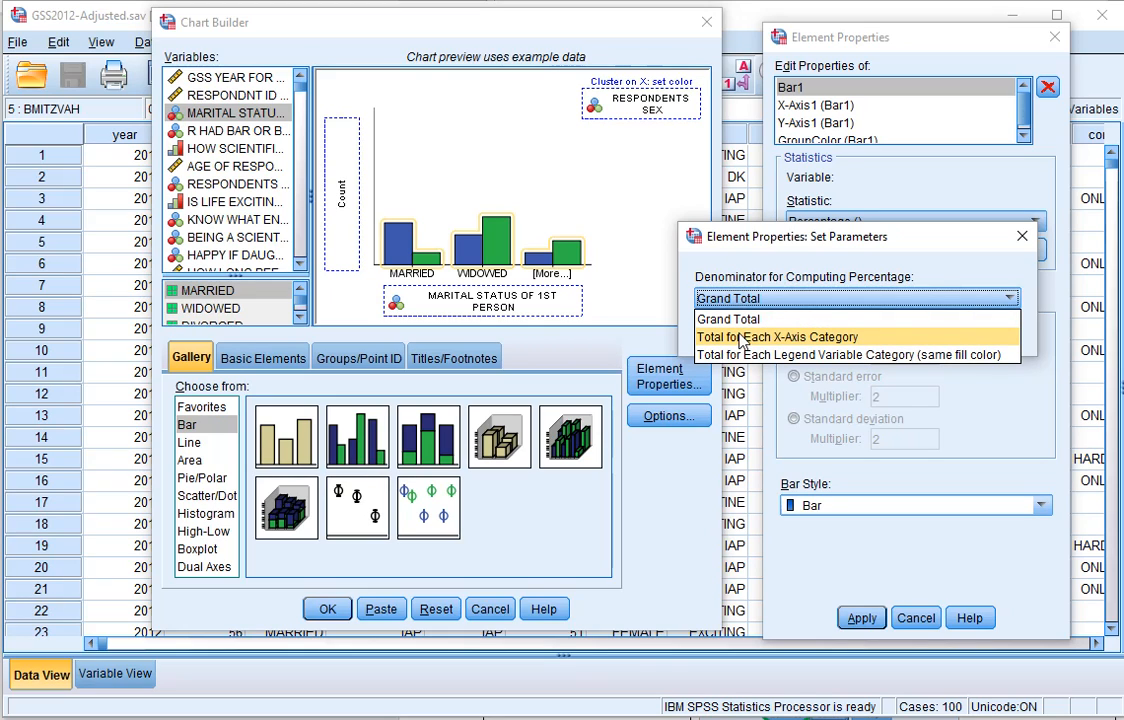
pyautogui.moveTo(796, 336)
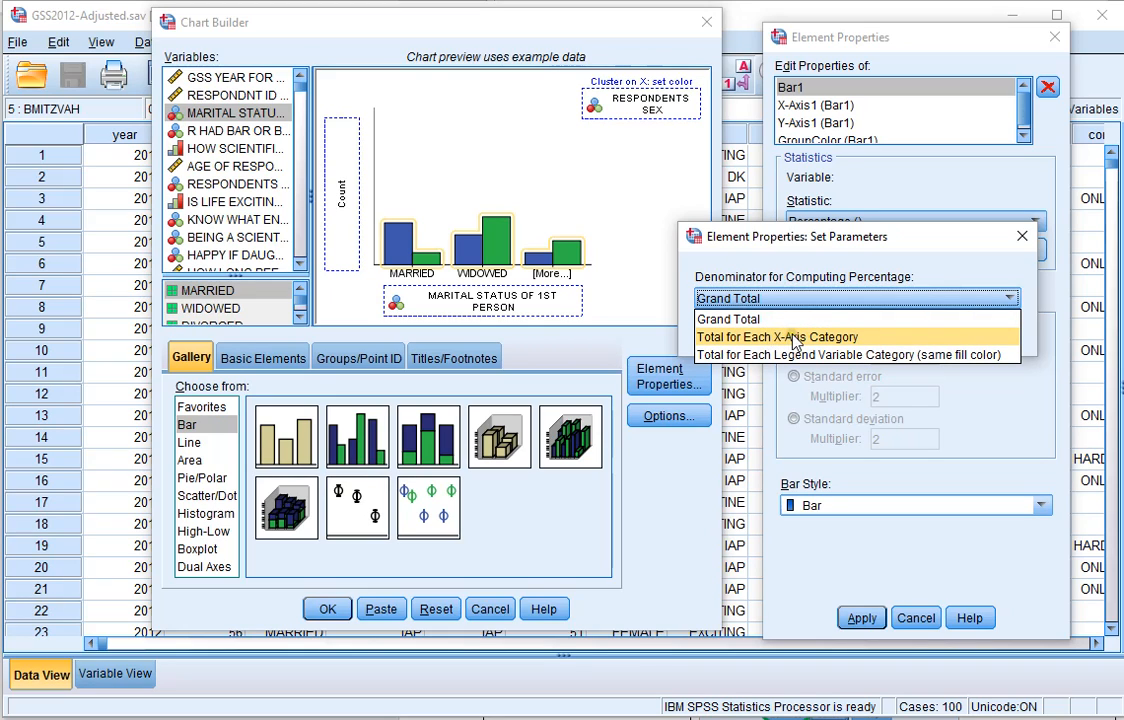
pyautogui.moveTo(850, 356)
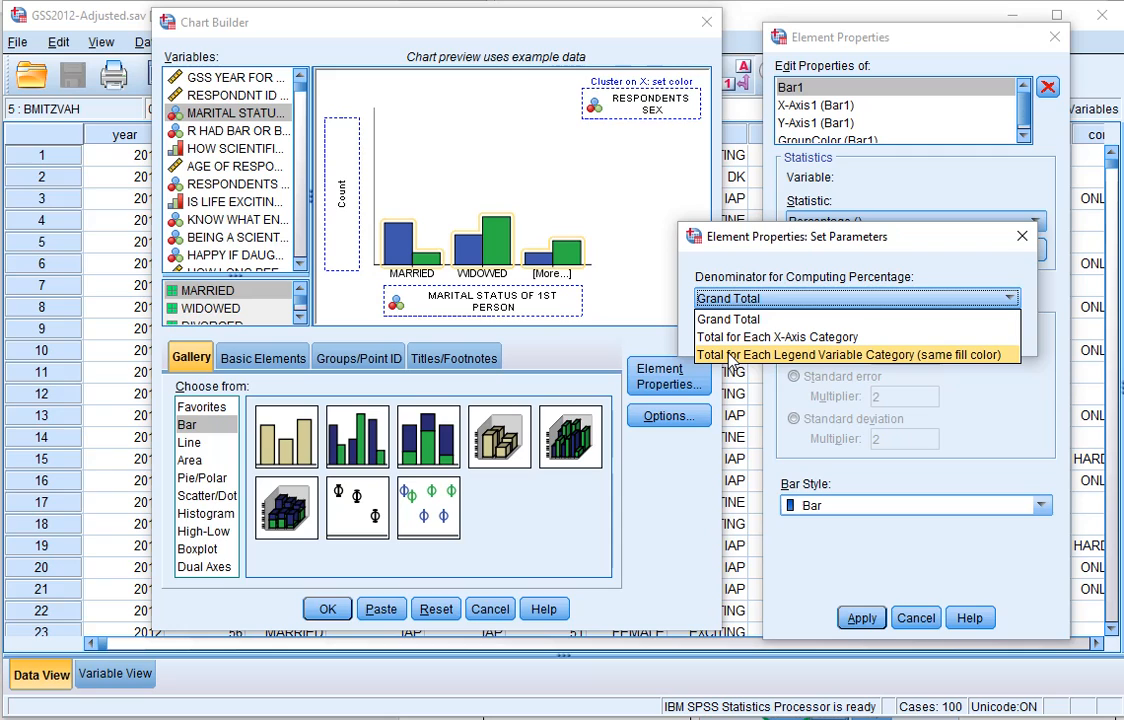
pyautogui.click(852, 356)
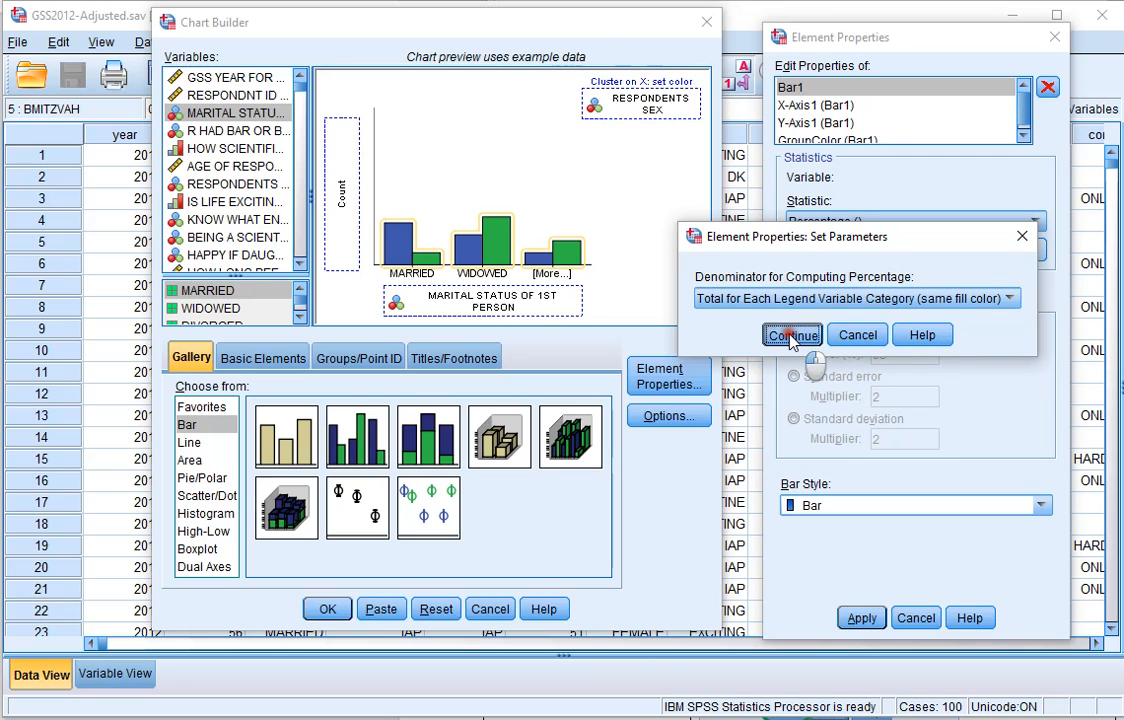
pyautogui.click(792, 334)
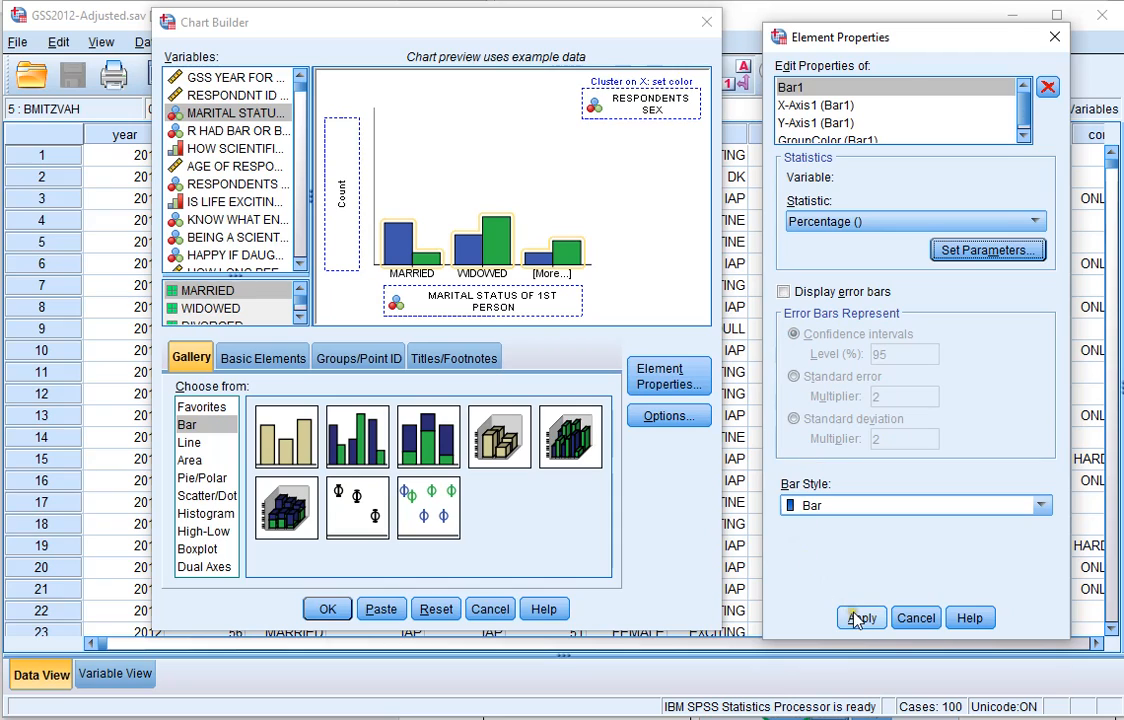
pyautogui.click(860, 616)
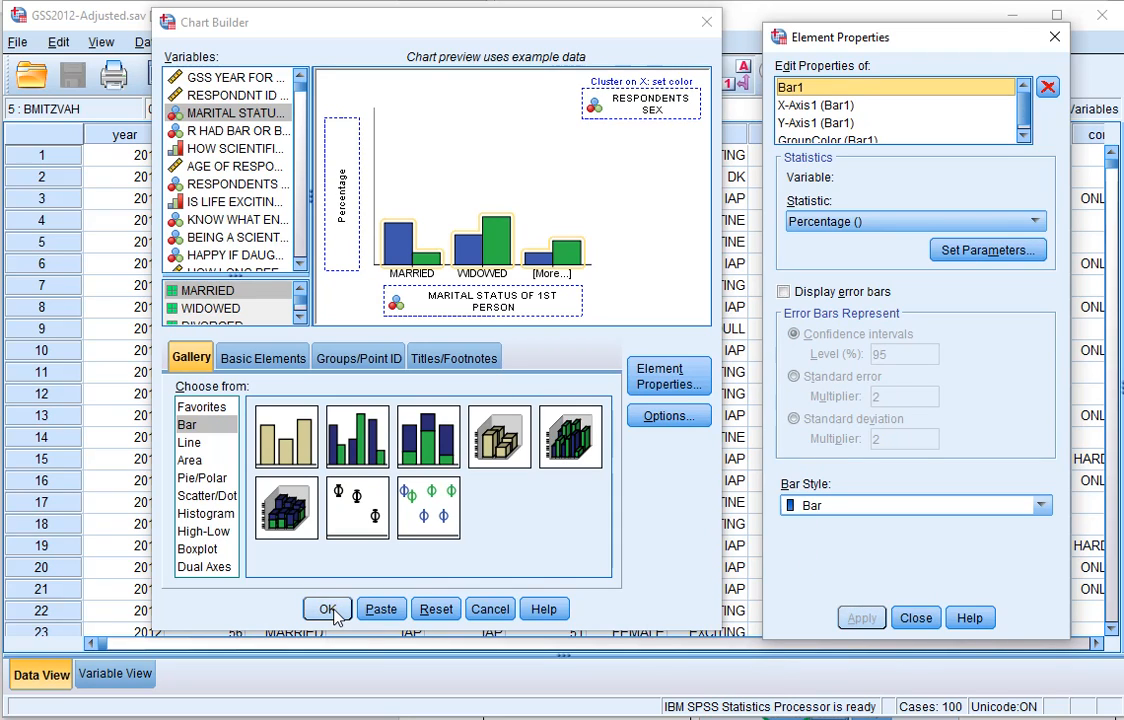
# Step: Generate the chart and review percent by marital status for each sex in the Output Viewer
pyautogui.click(328, 608)
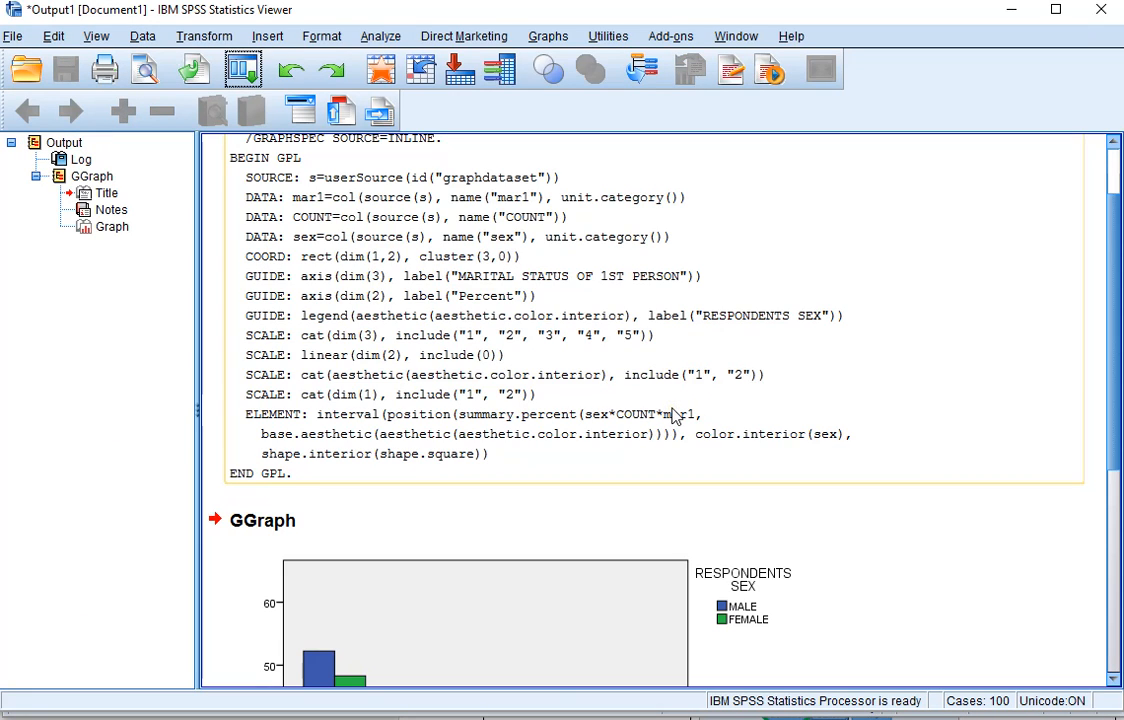
pyautogui.scroll(-3)
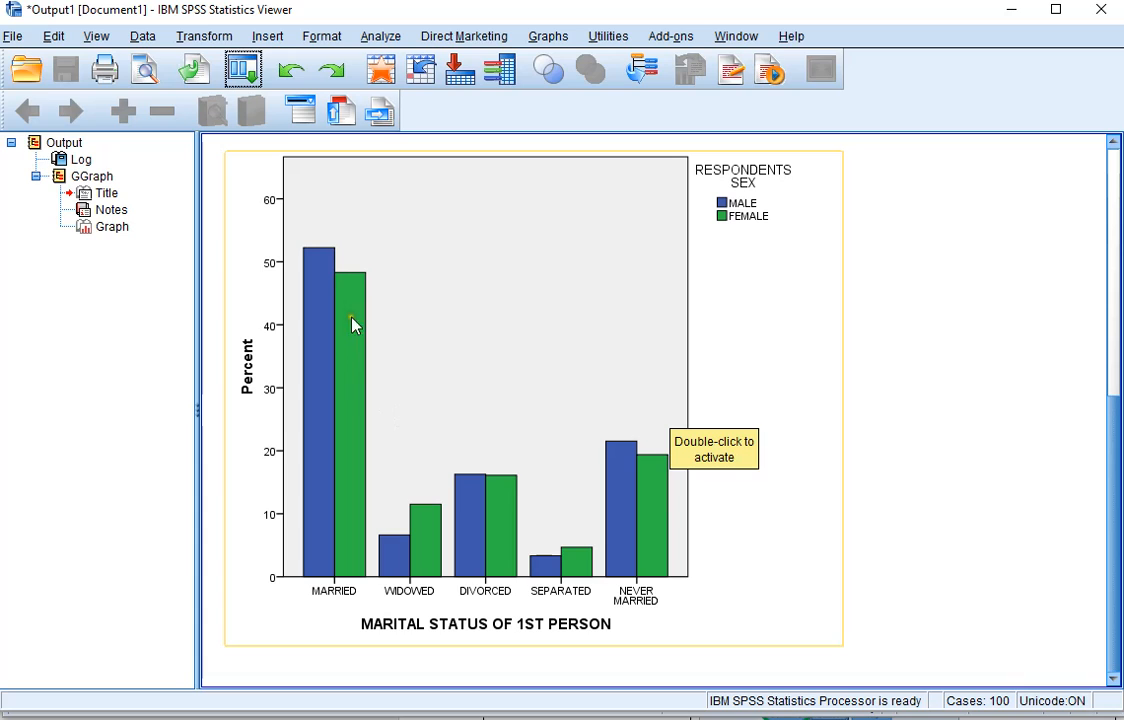
pyautogui.moveTo(398, 548)
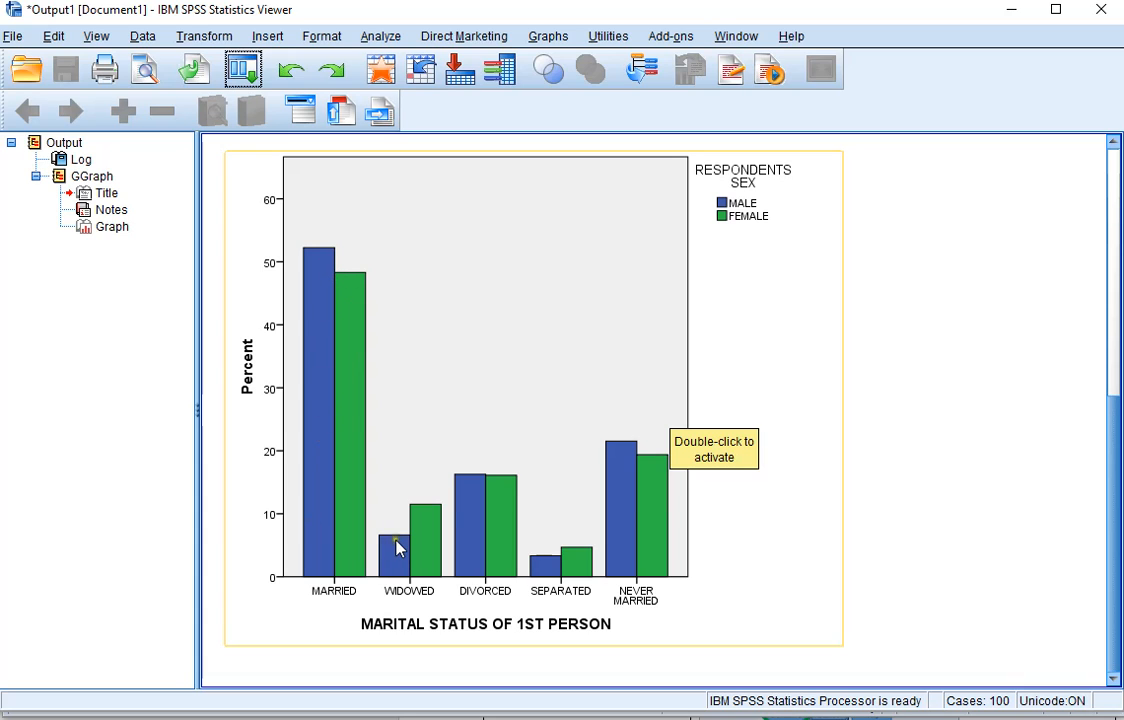
pyautogui.moveTo(618, 452)
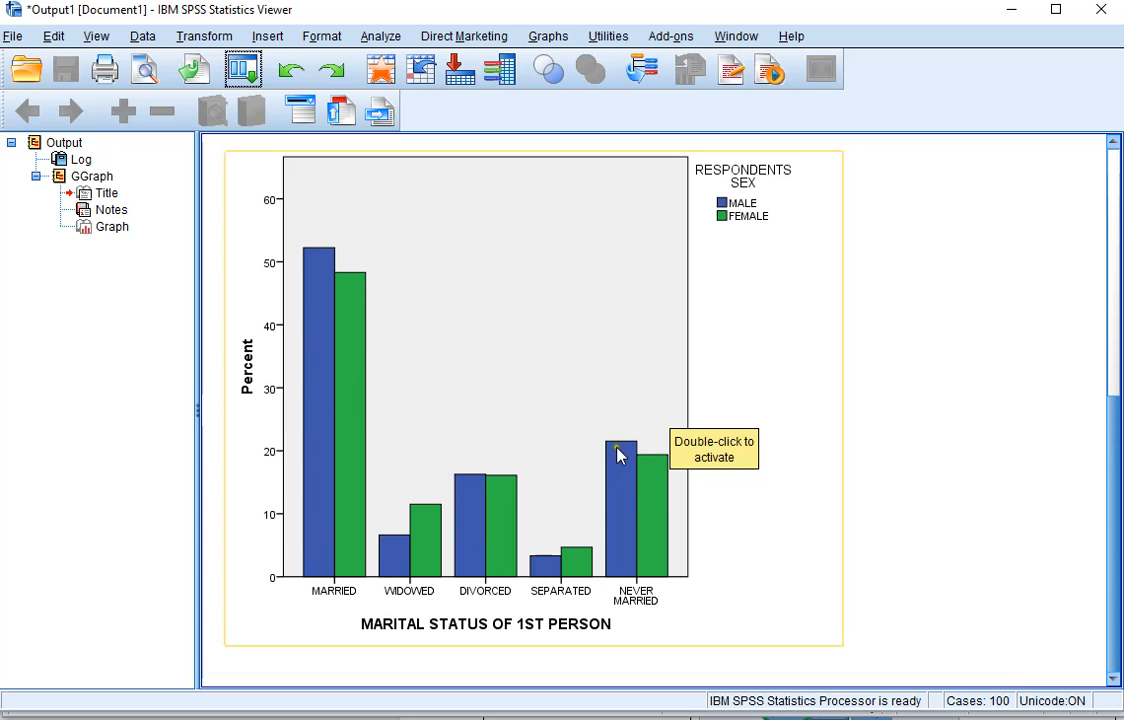
pyautogui.moveTo(370, 290)
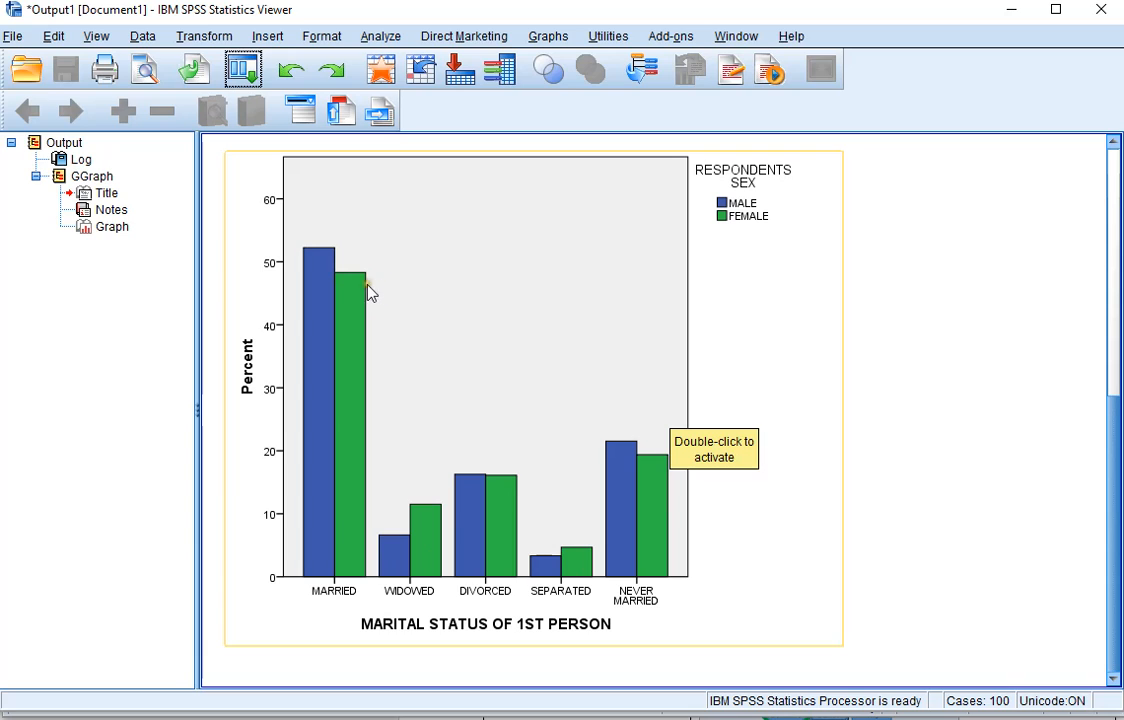
pyautogui.moveTo(512, 568)
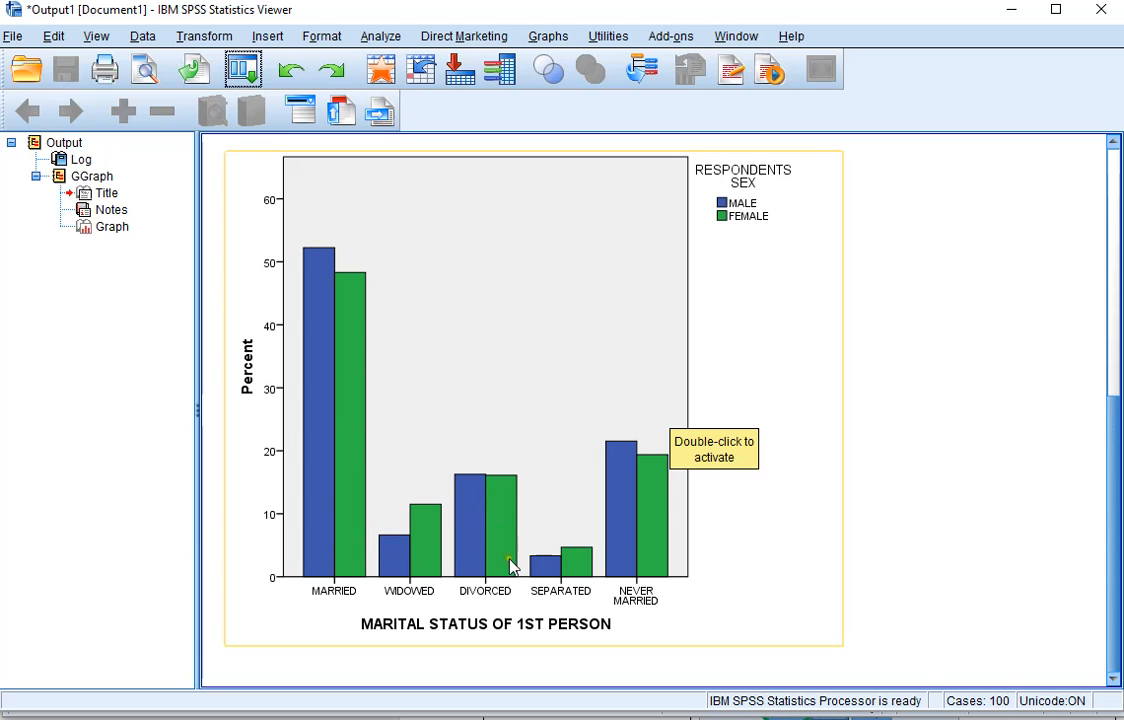
pyautogui.moveTo(660, 554)
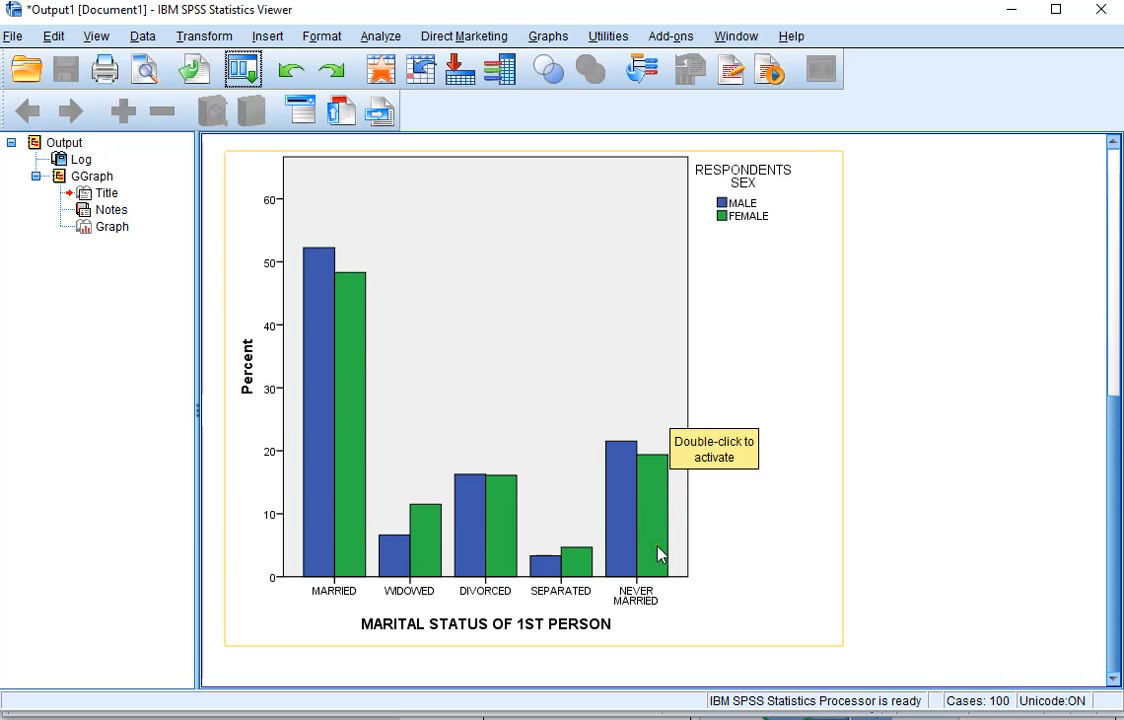
pyautogui.moveTo(350, 330)
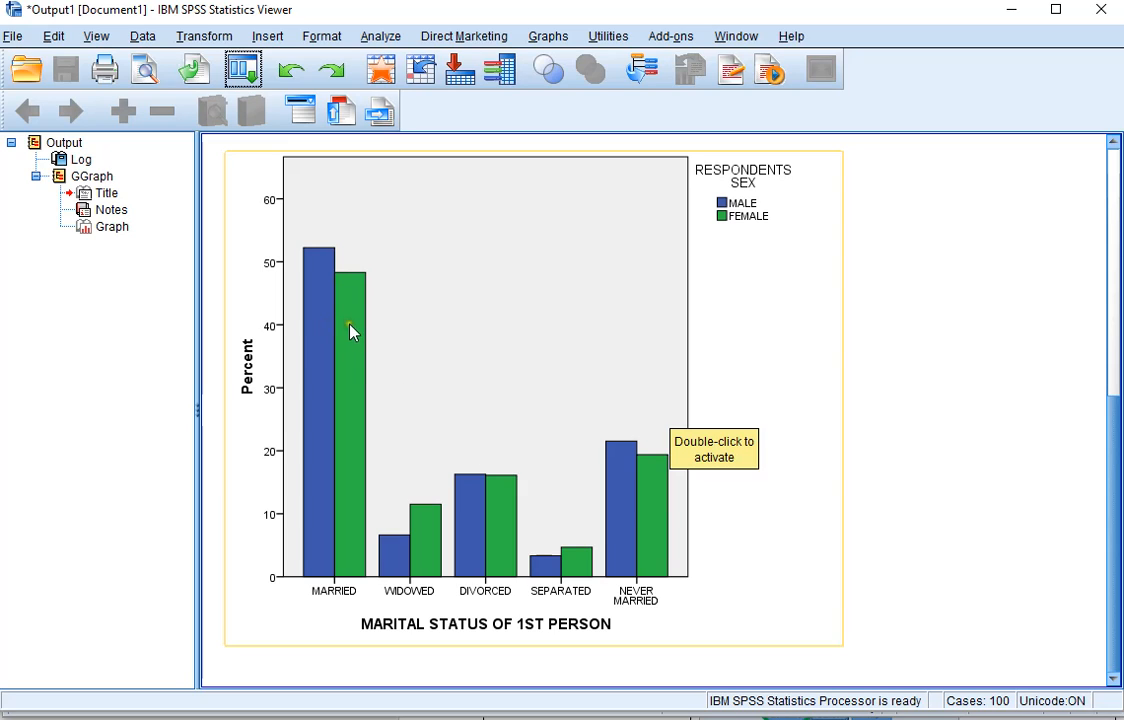
pyautogui.moveTo(360, 344)
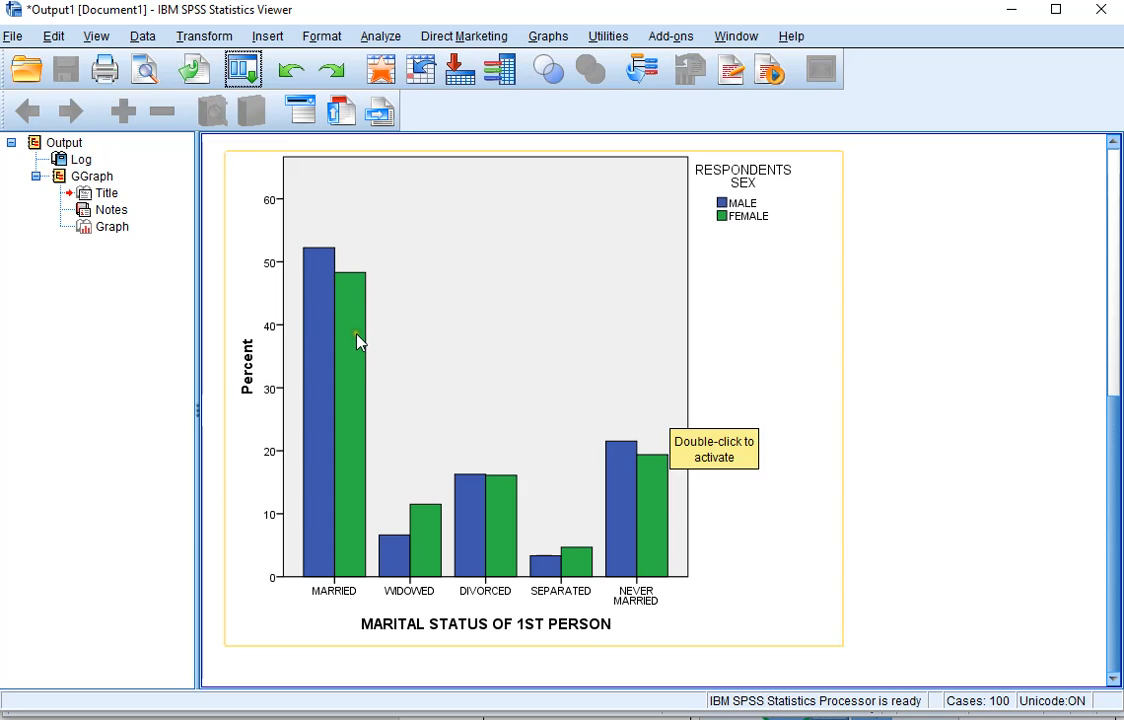
pyautogui.moveTo(344, 348)
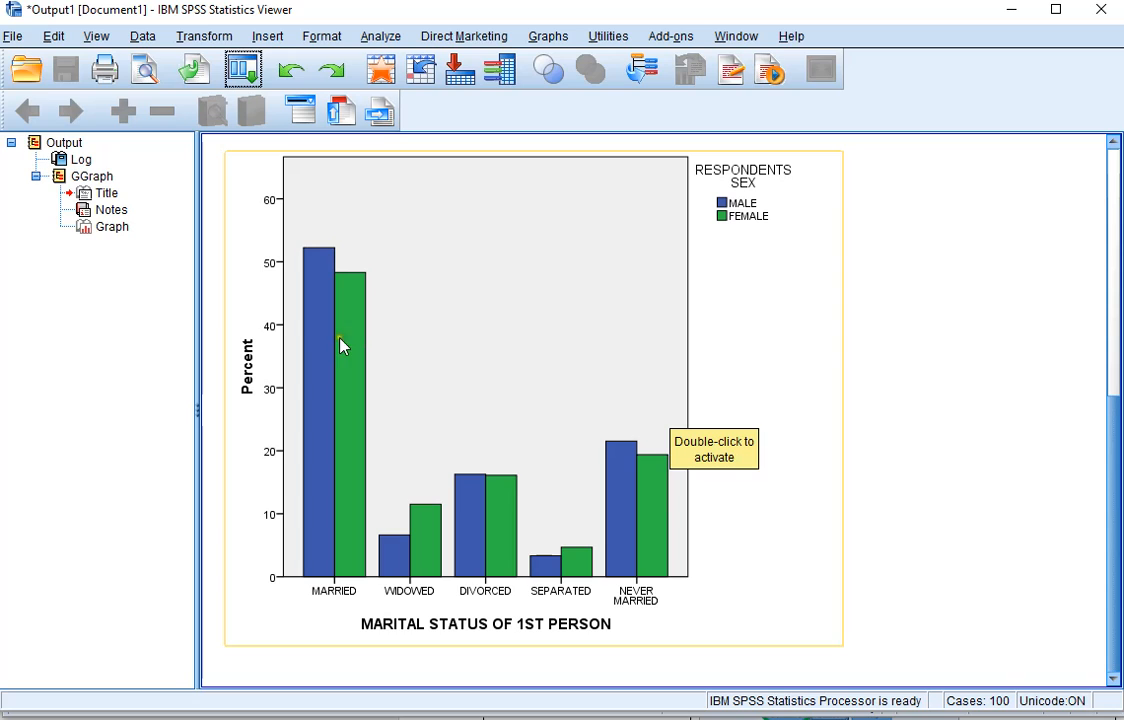
pyautogui.moveTo(344, 292)
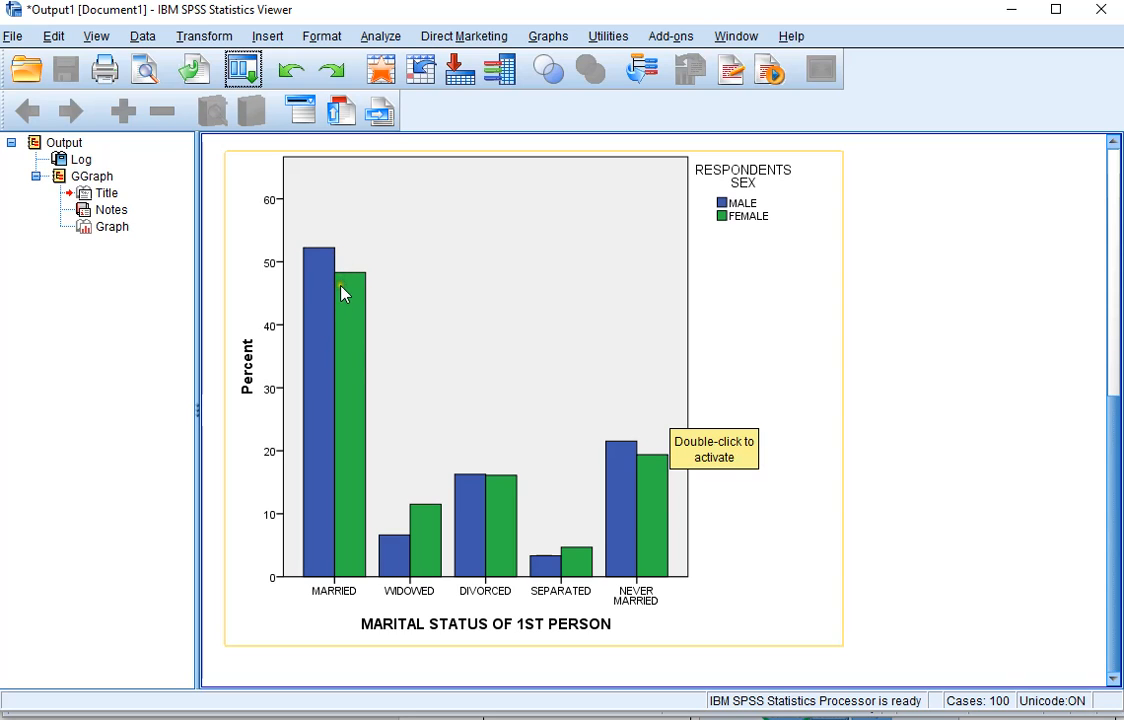
pyautogui.moveTo(460, 530)
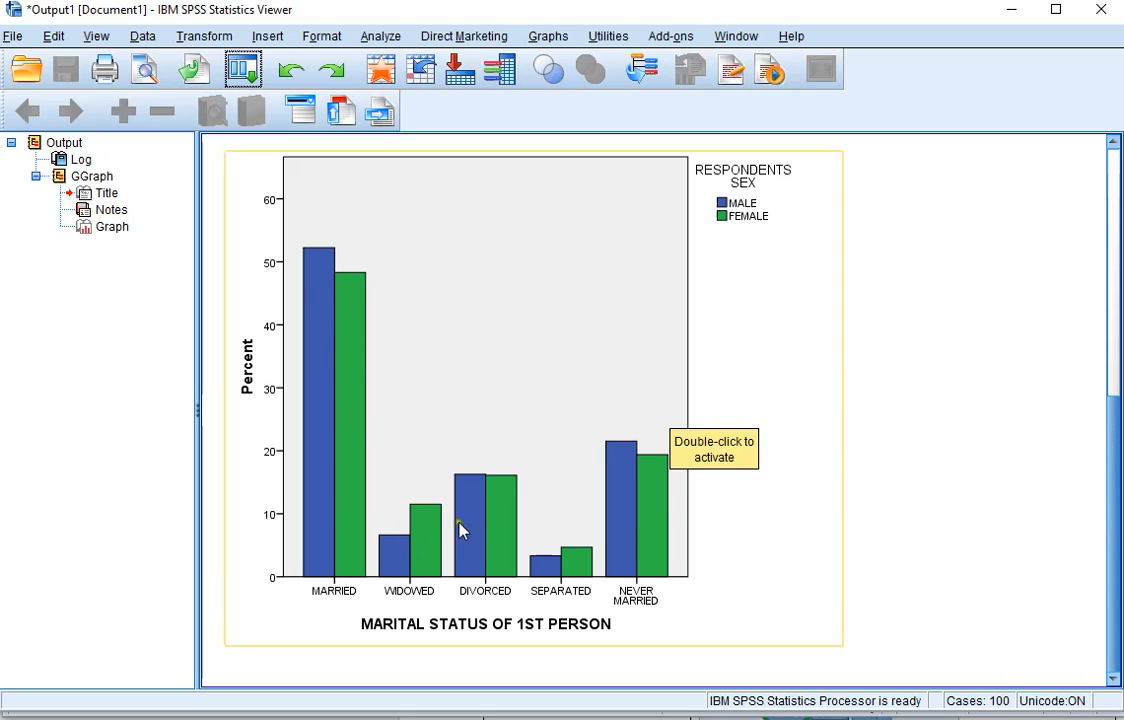
pyautogui.moveTo(690, 496)
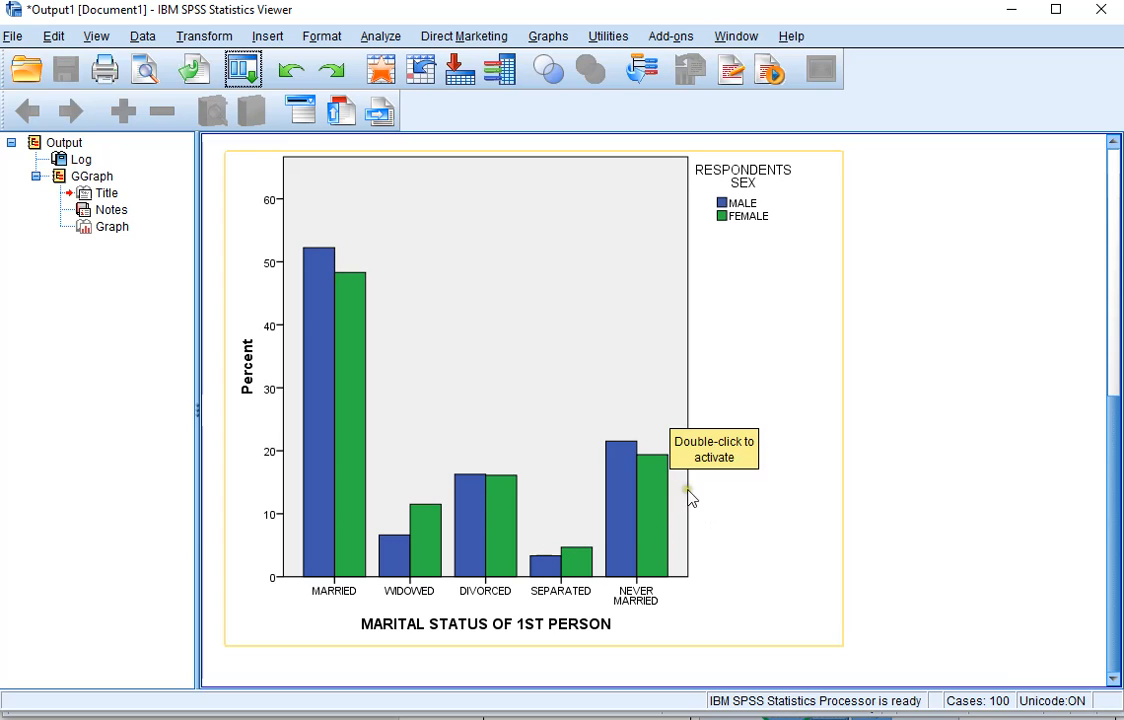
pyautogui.moveTo(644, 488)
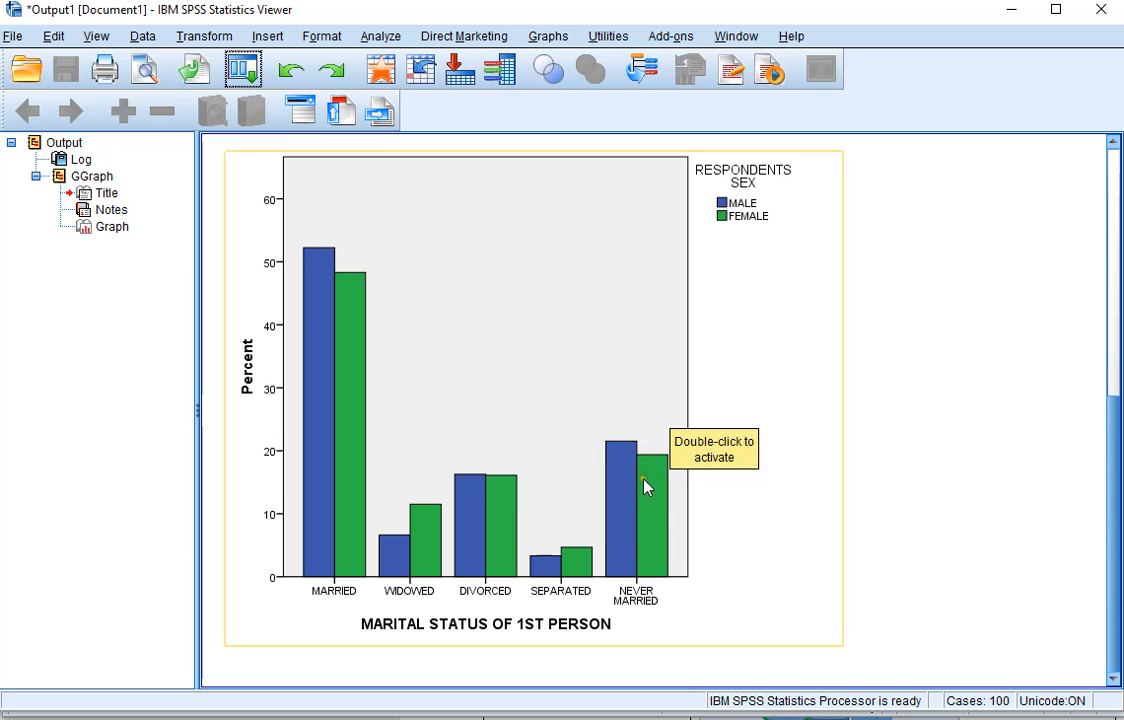